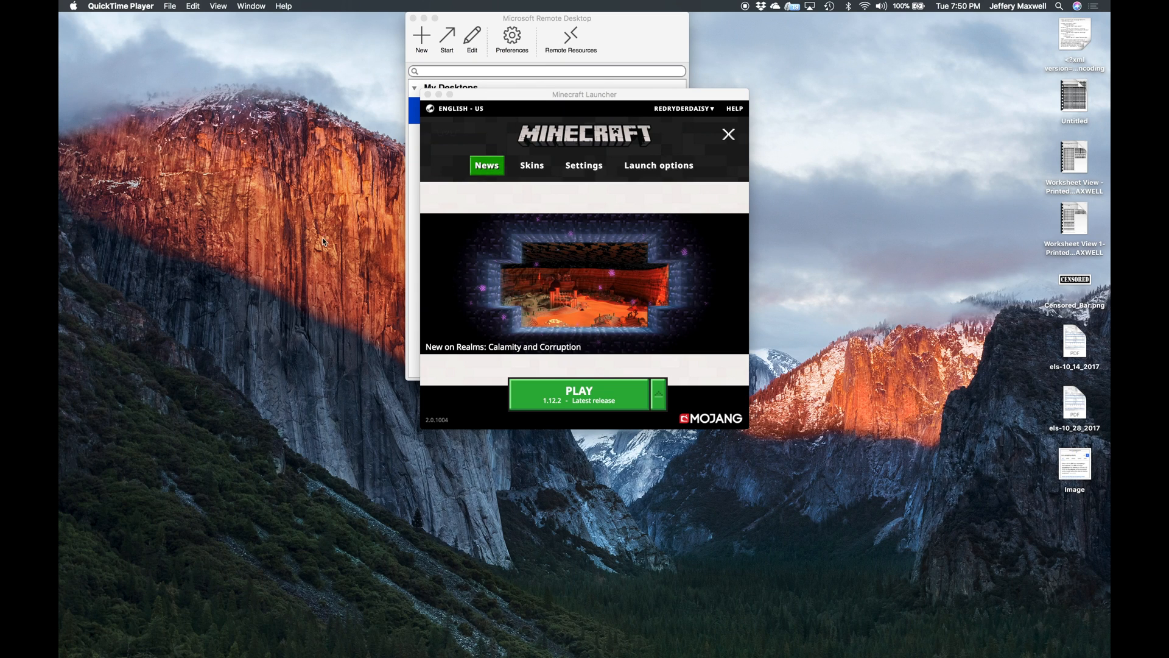
mouse_move(330, 403)
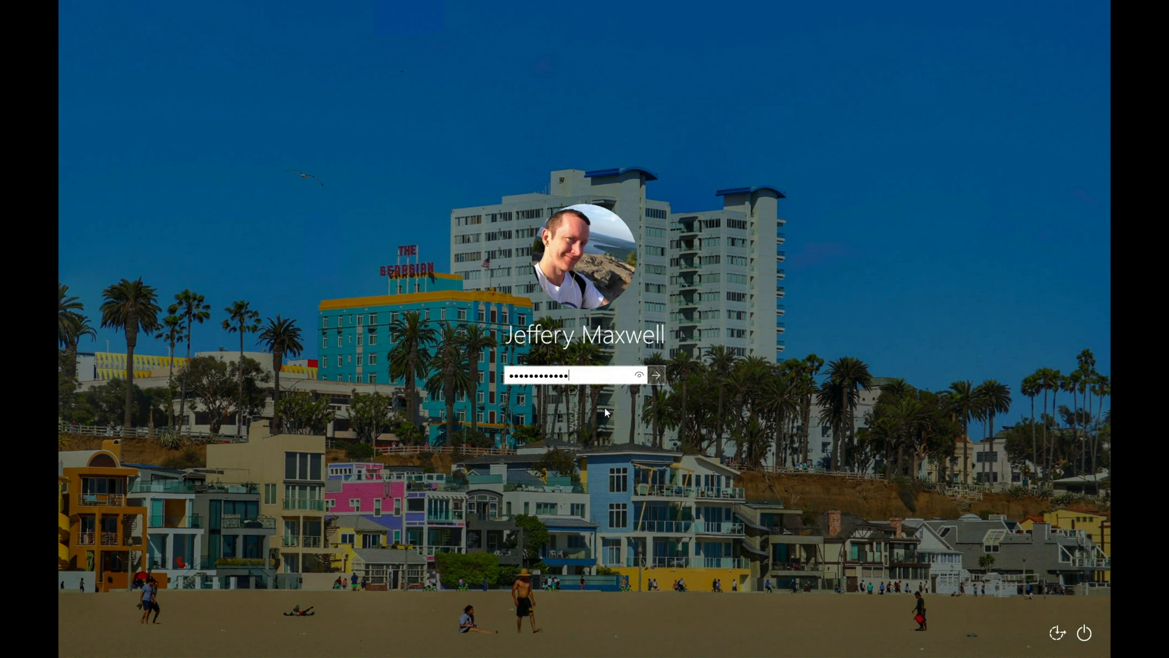
Sign in to the remote Windows PC to see the running 1.12.2 server console.
click(654, 374)
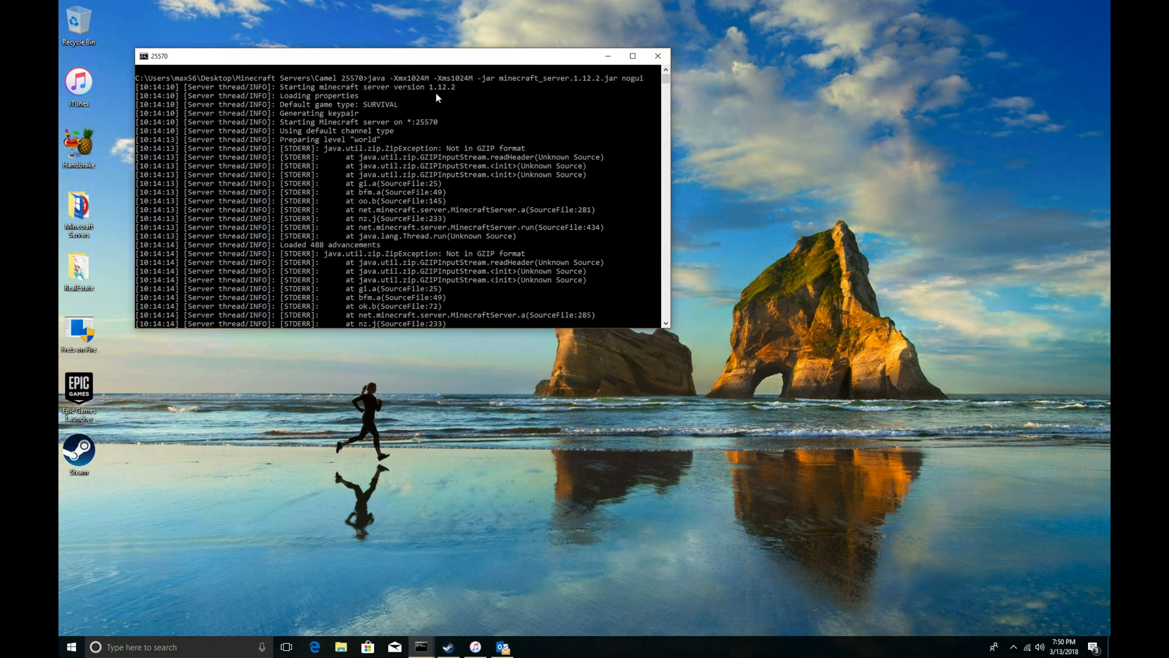
mouse_move(361, 130)
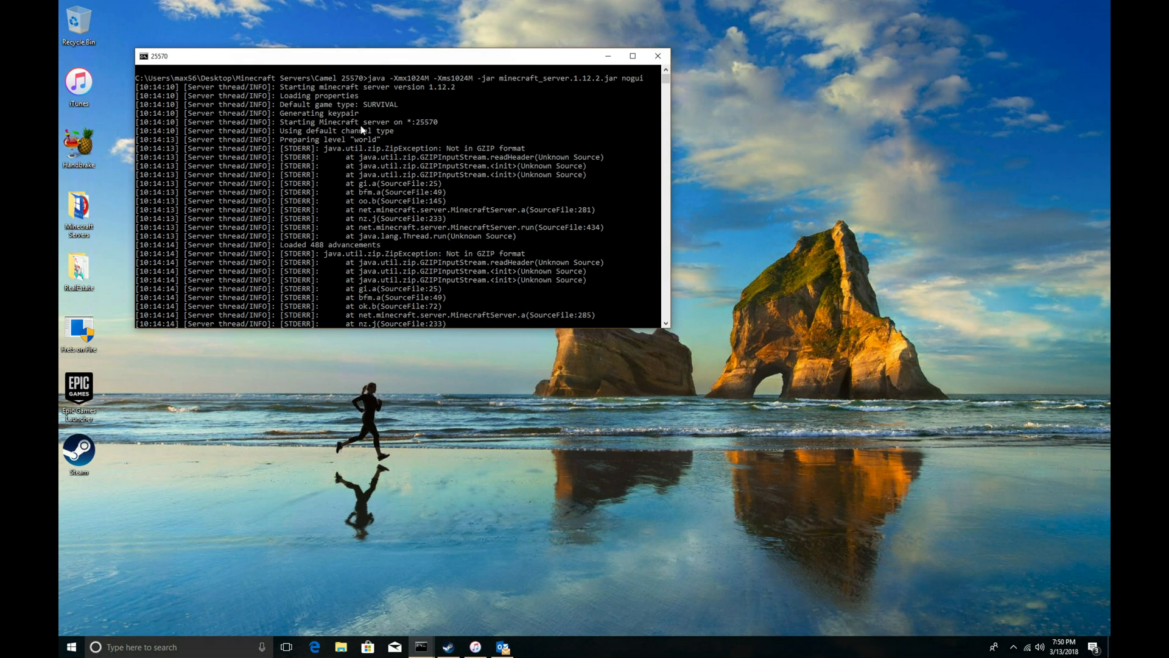
mouse_move(420, 133)
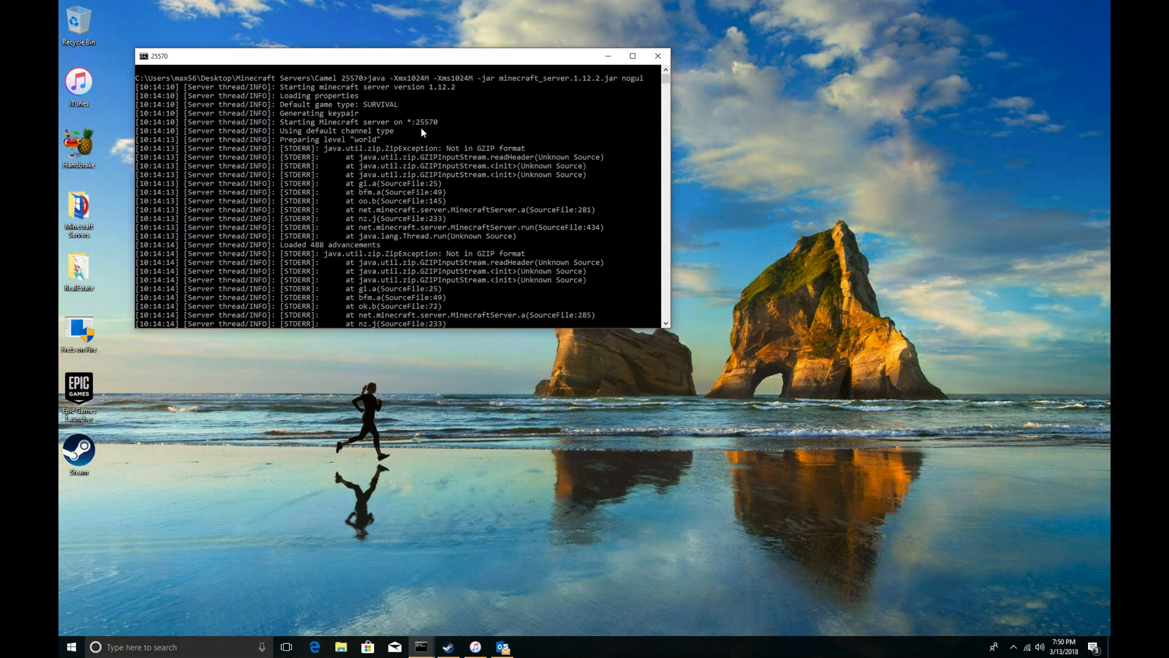
mouse_move(431, 102)
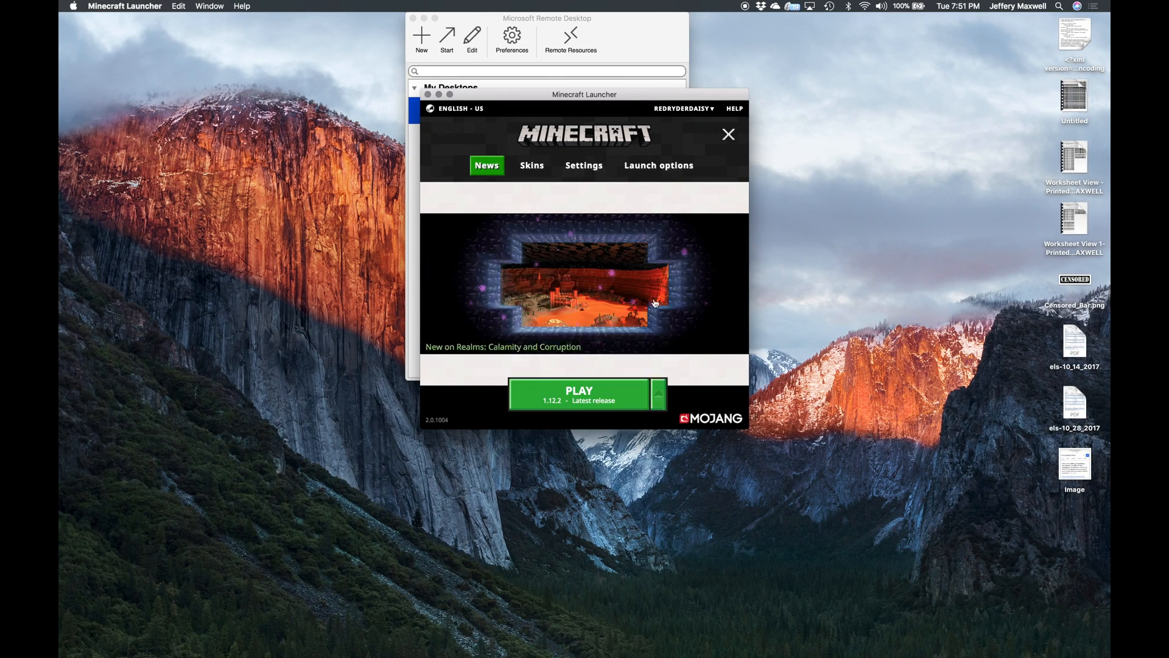
click(658, 164)
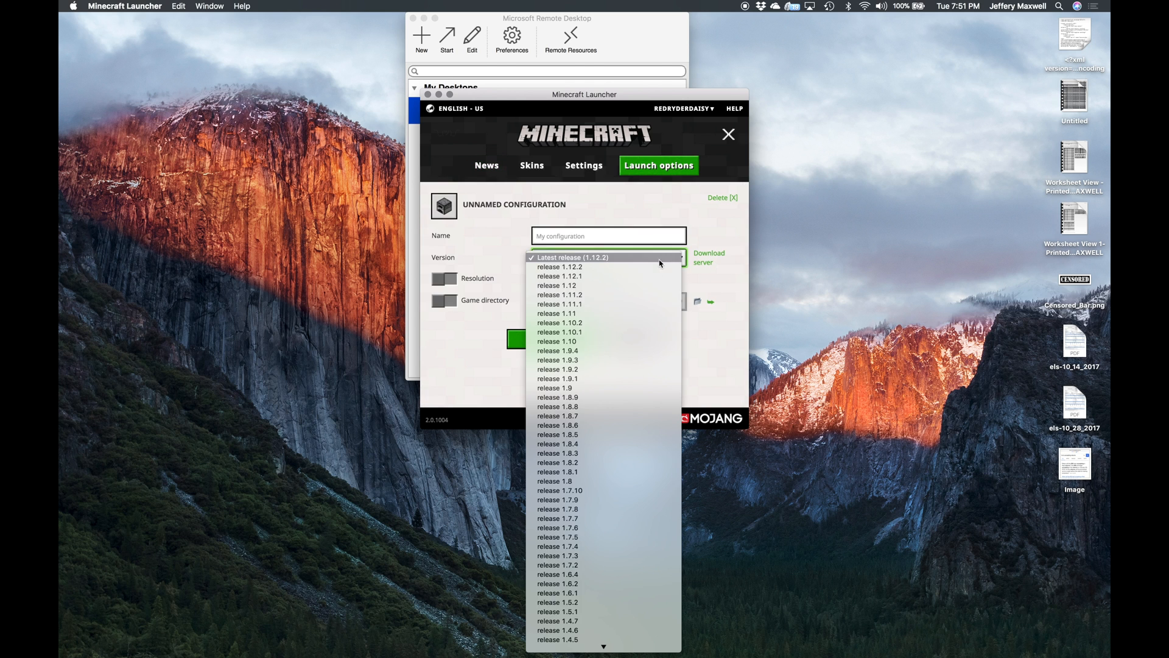
click(571, 256)
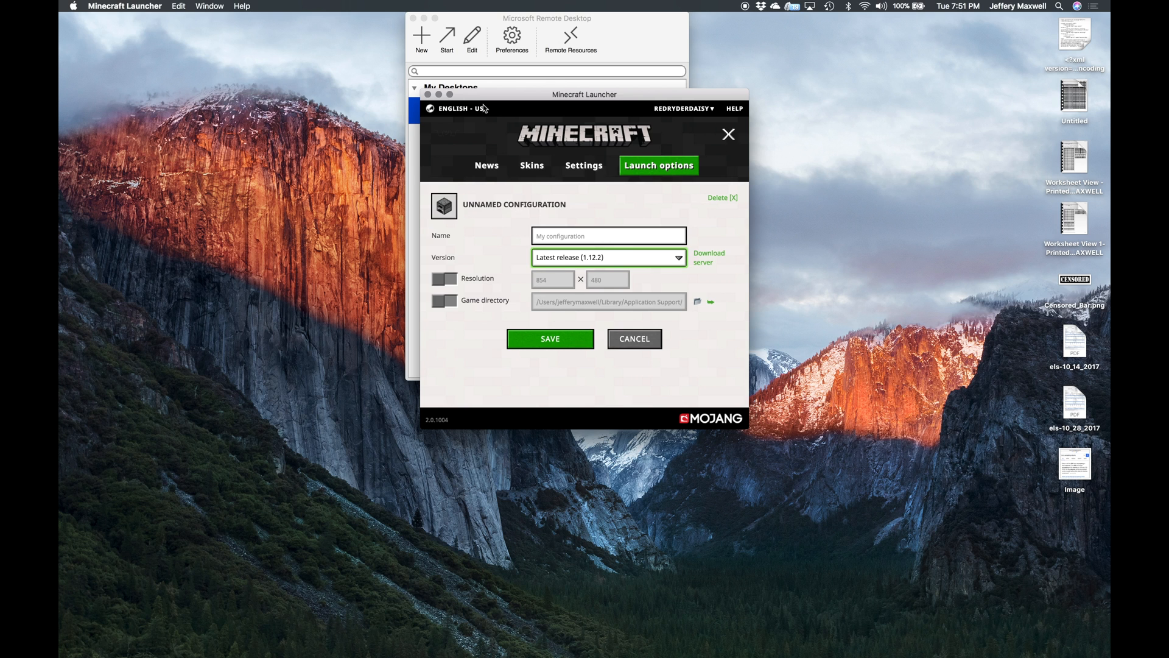
click(485, 166)
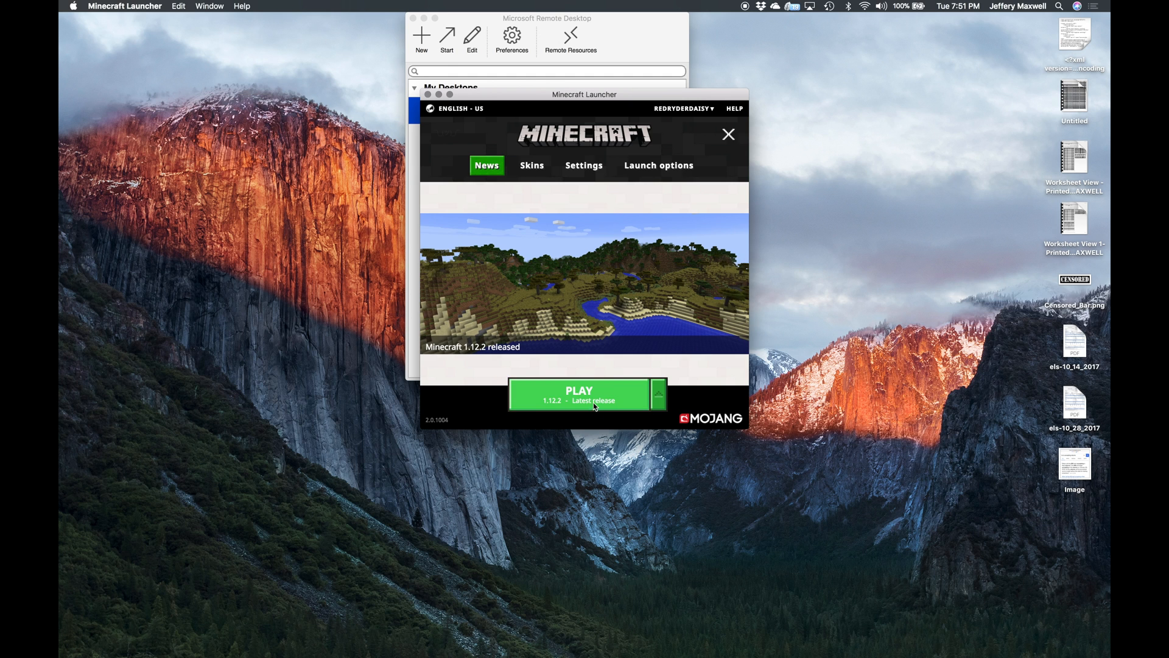
Launch Minecraft 1.12.2 Latest release from the launcher to reach the title screen.
click(728, 134)
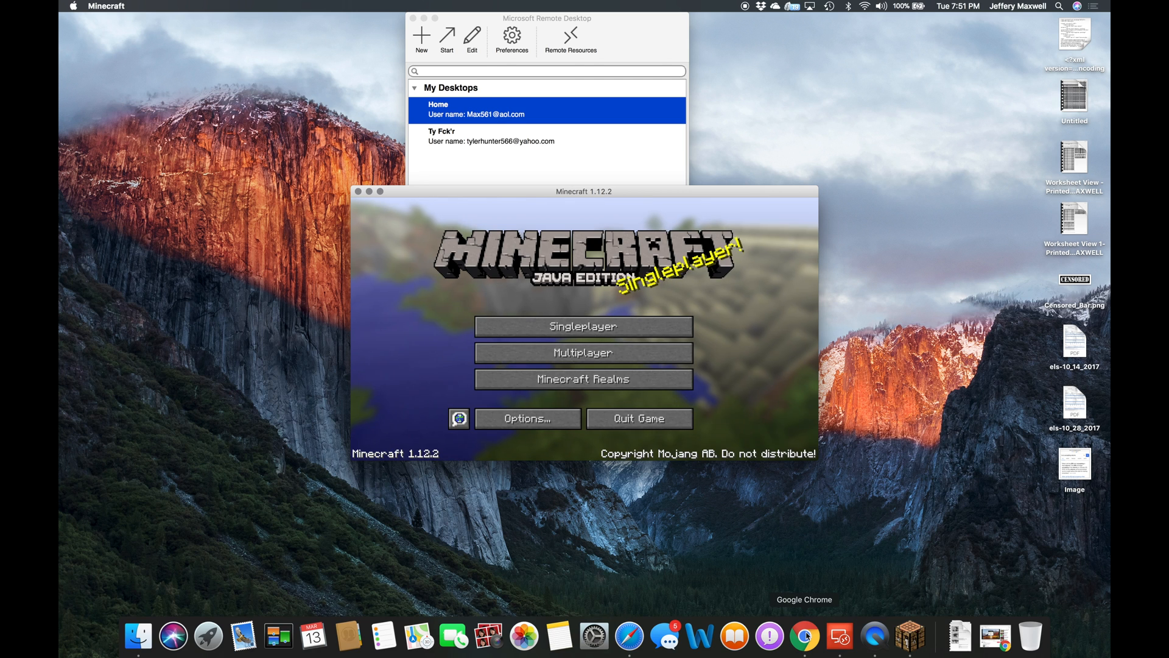
Add a multiplayer server entry Minecraft Server with address ipaddress:25565 and save it.
click(583, 351)
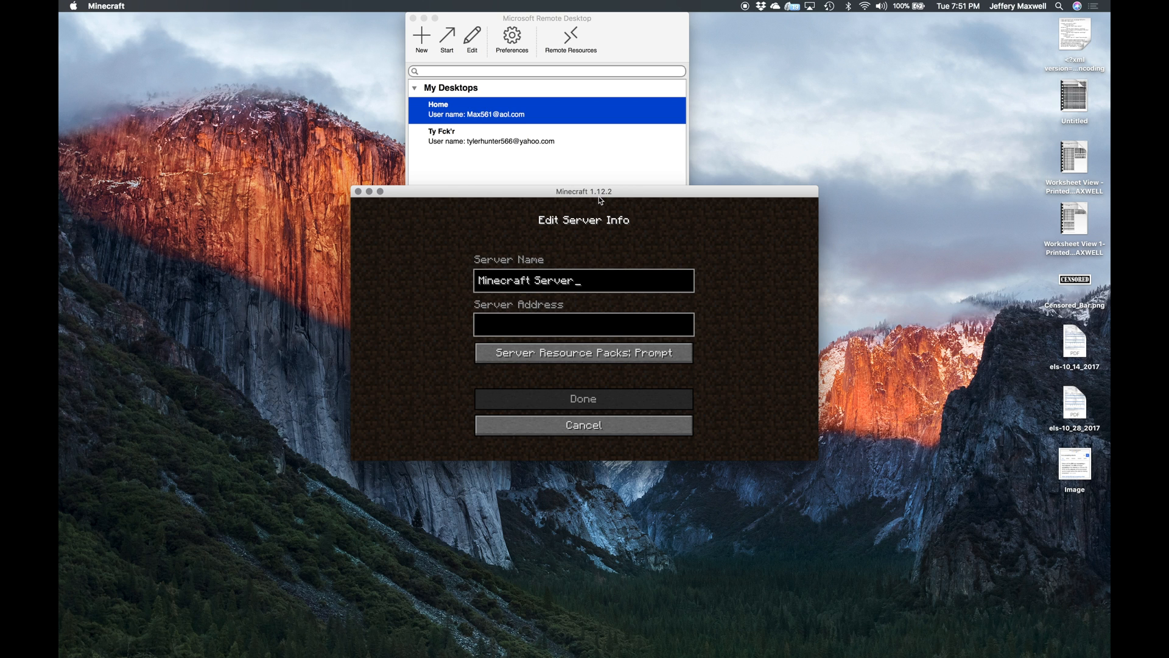
mouse_move(474, 303)
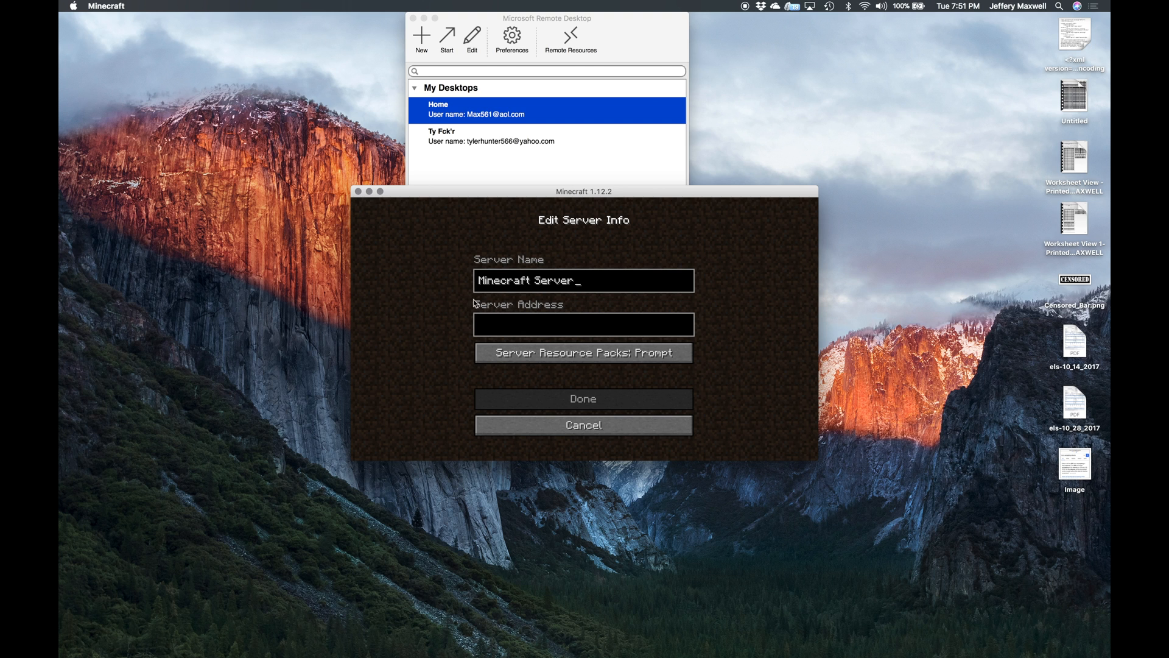
click(582, 324)
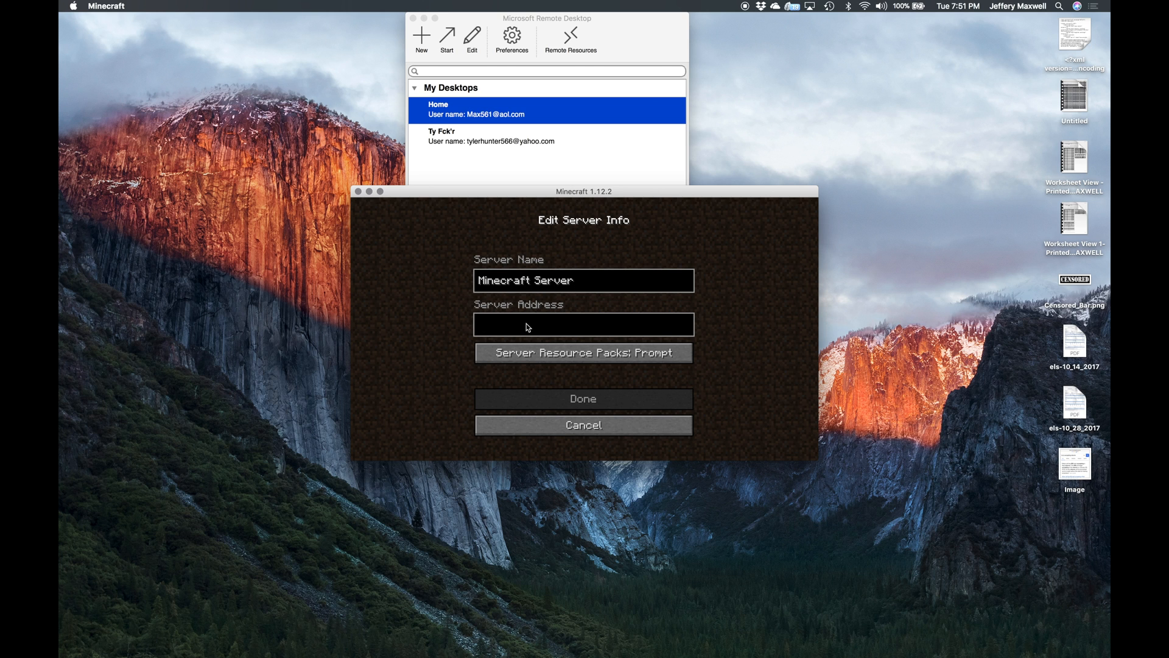
text(ipaddres)
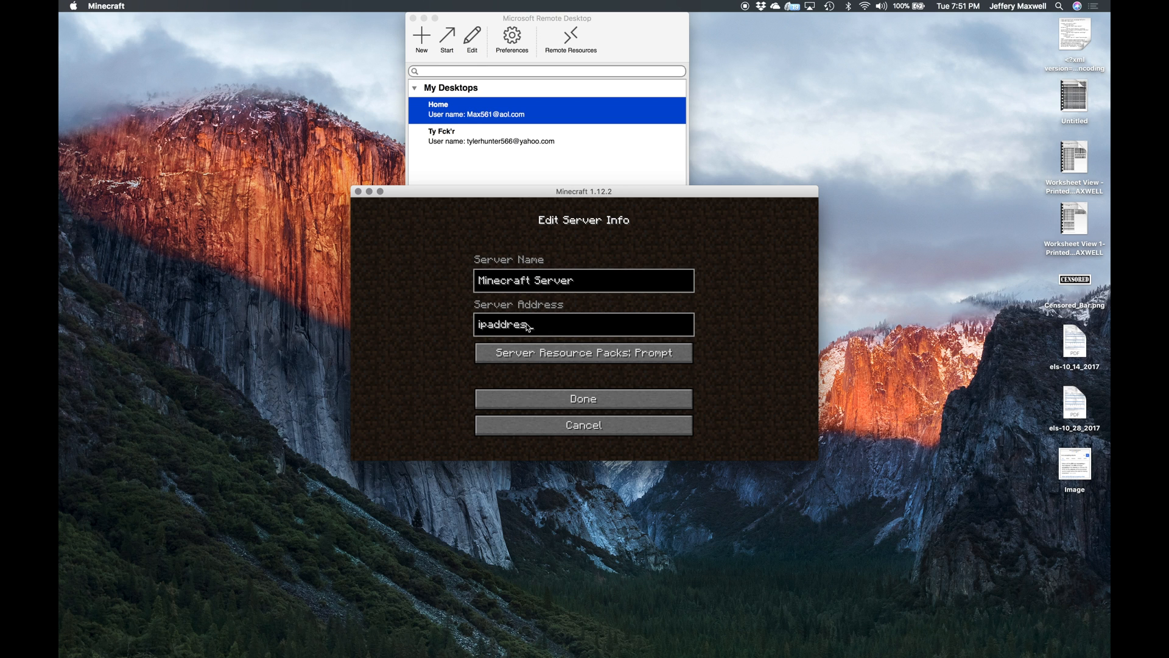
text(:)
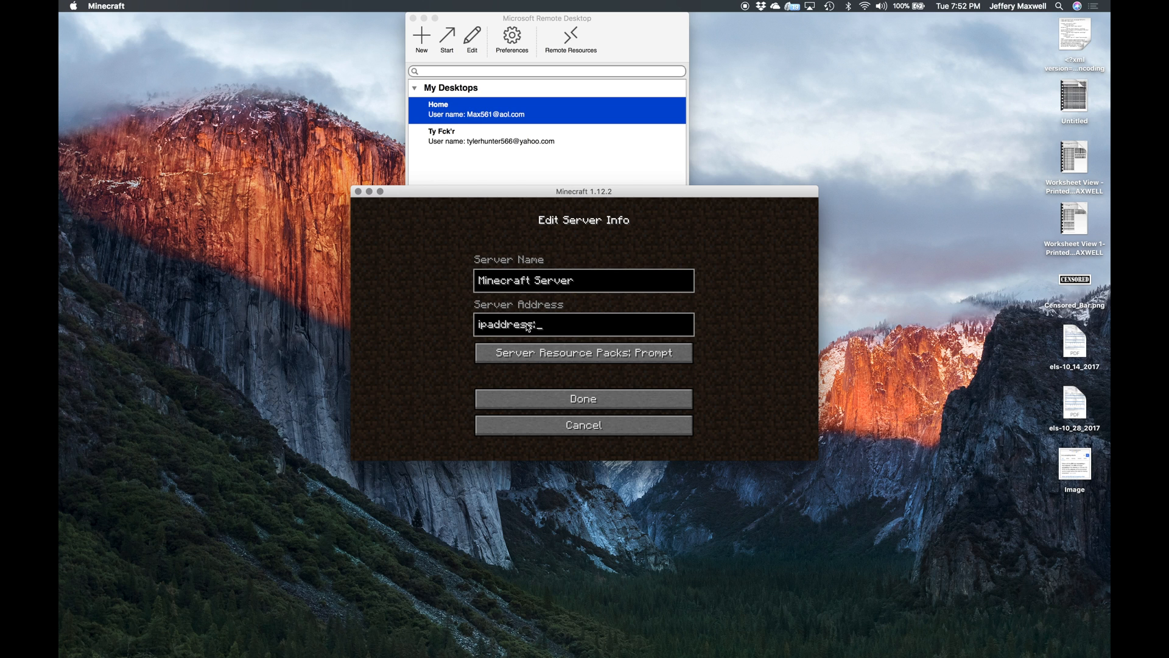
text(25565)
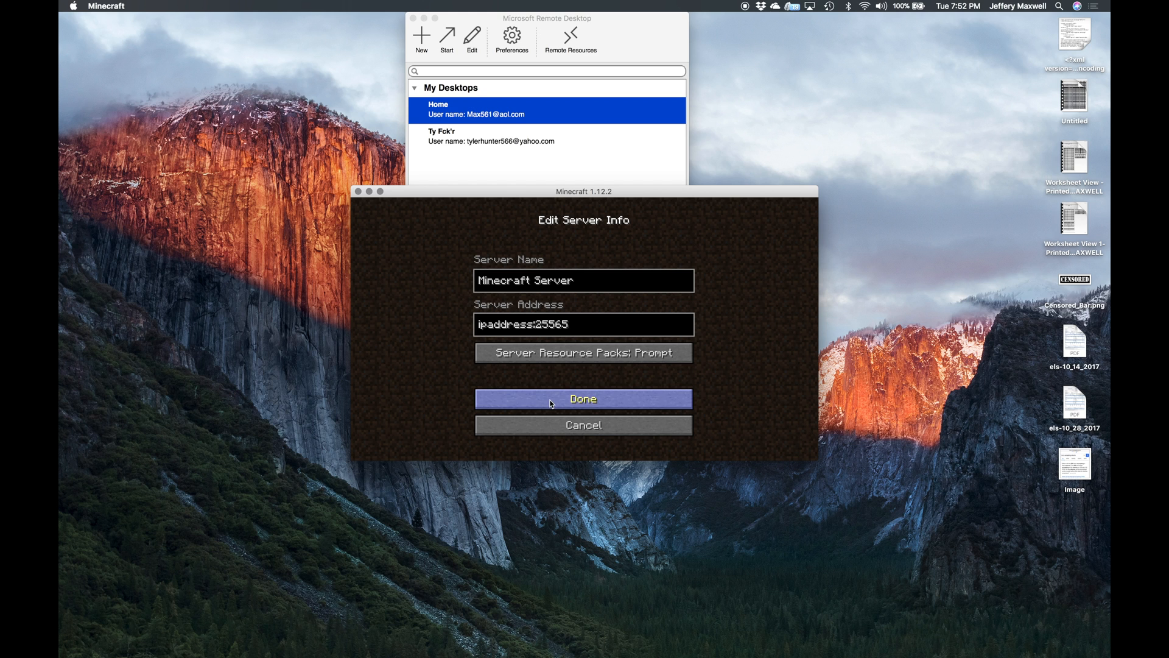
click(583, 398)
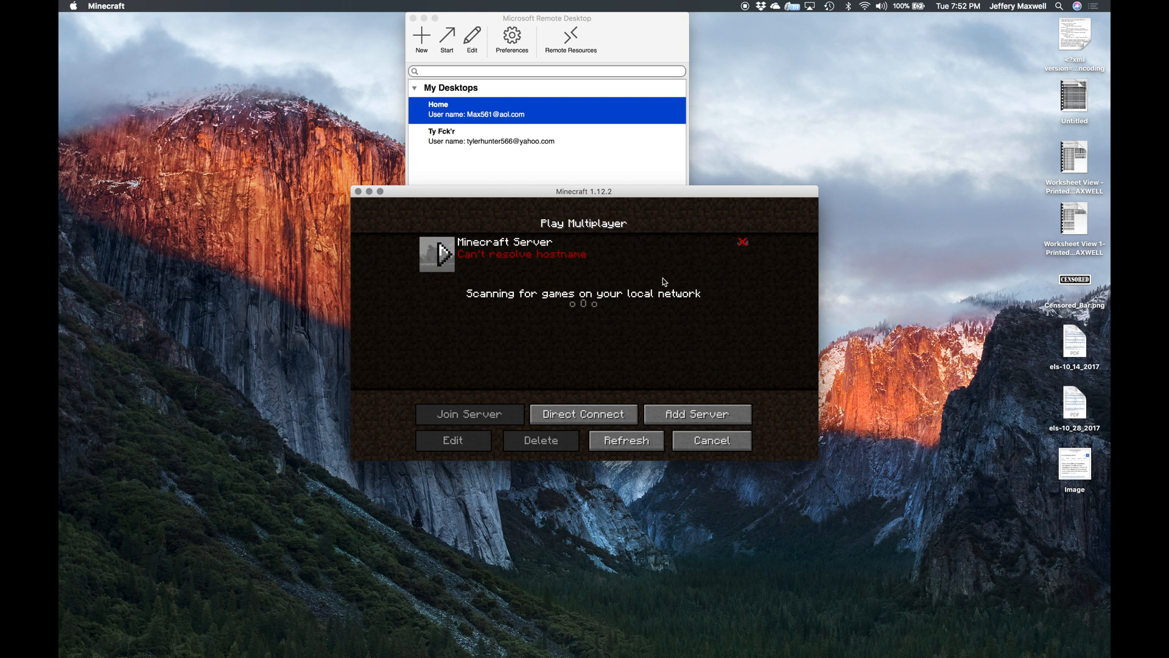
Refresh the server list and join Minecraft Server to spawn in its world.
click(626, 440)
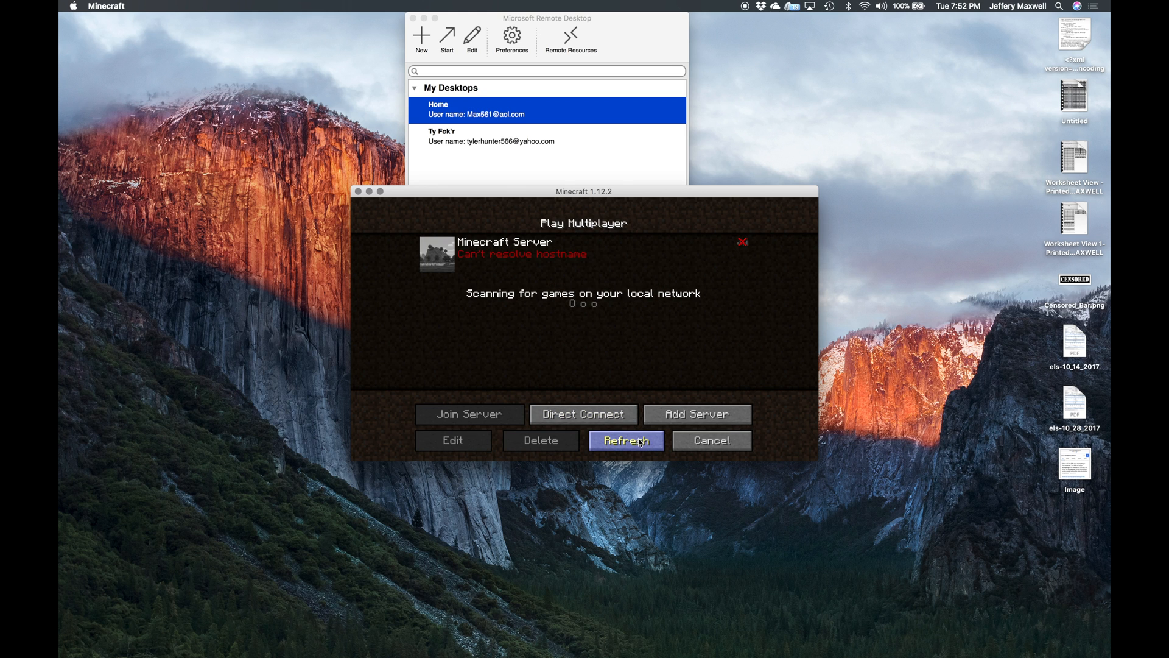
click(626, 439)
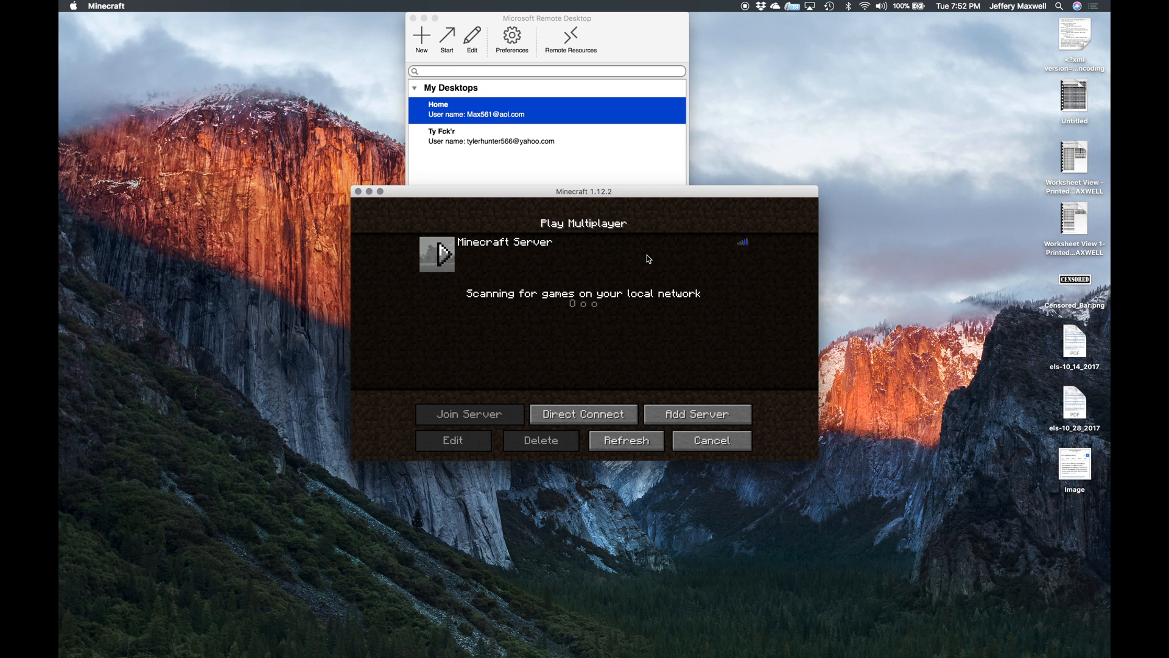
click(626, 440)
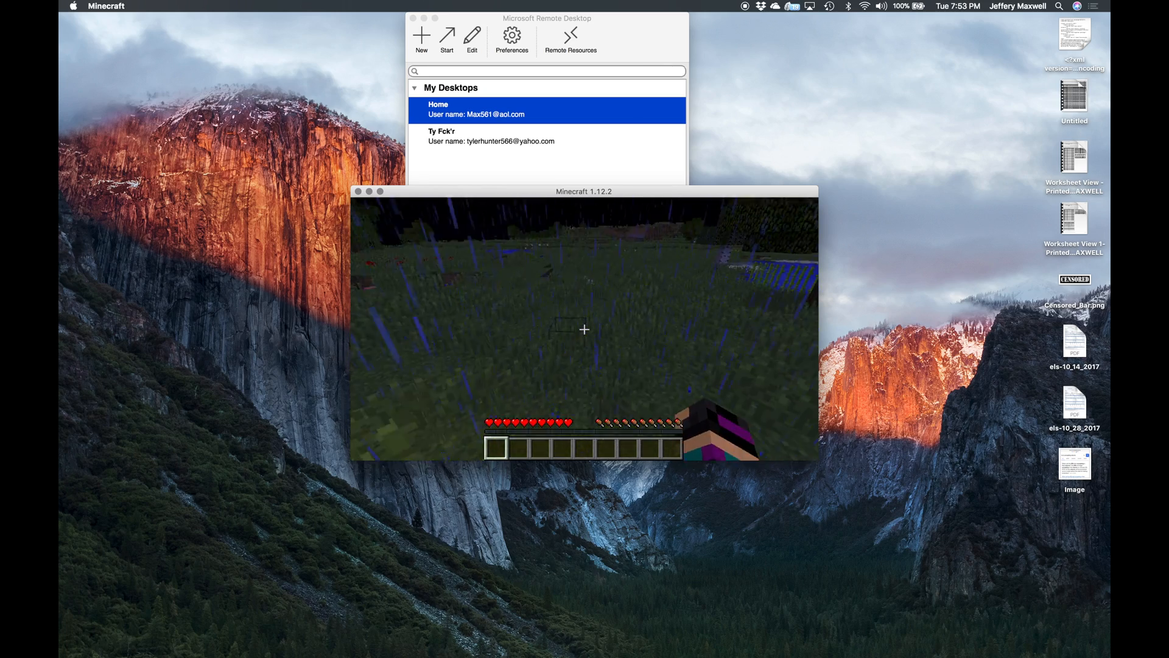
Pause the game with the Game Menu and switch to the YouTube tutorial in Chrome.
key(Escape)
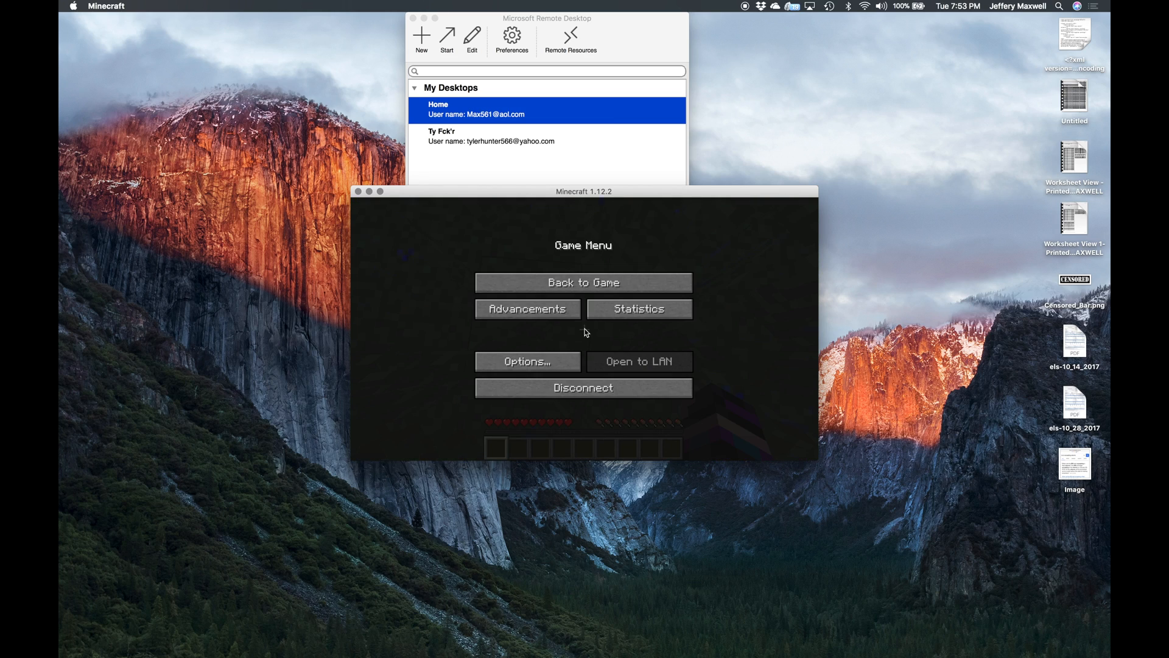
click(812, 636)
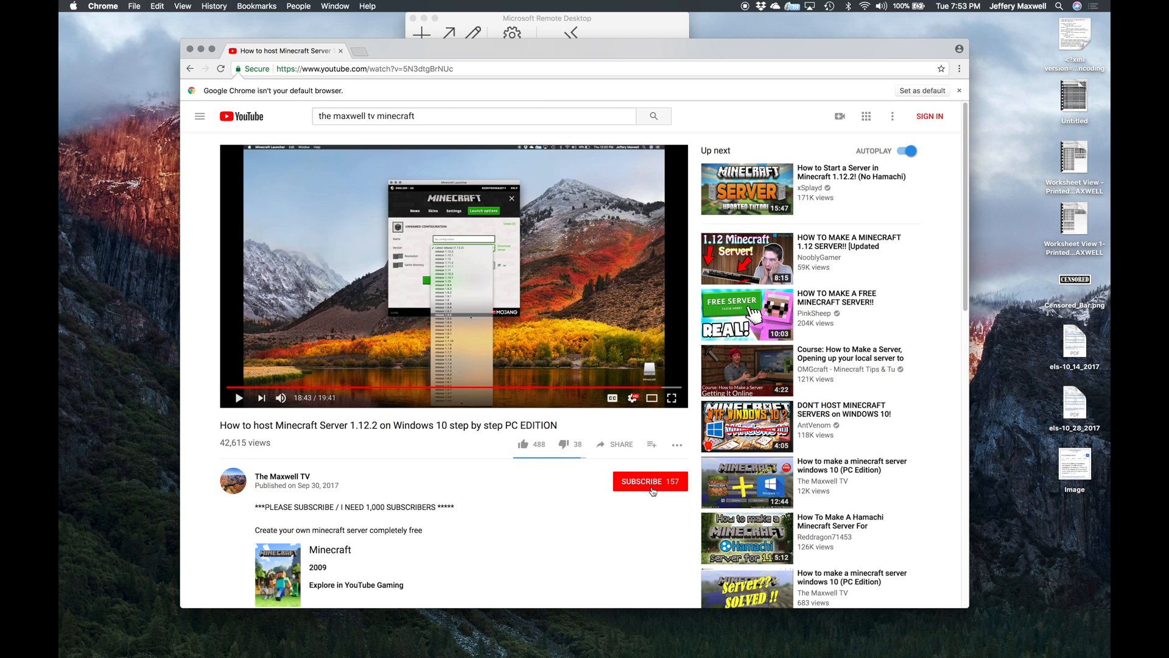
mouse_move(699, 76)
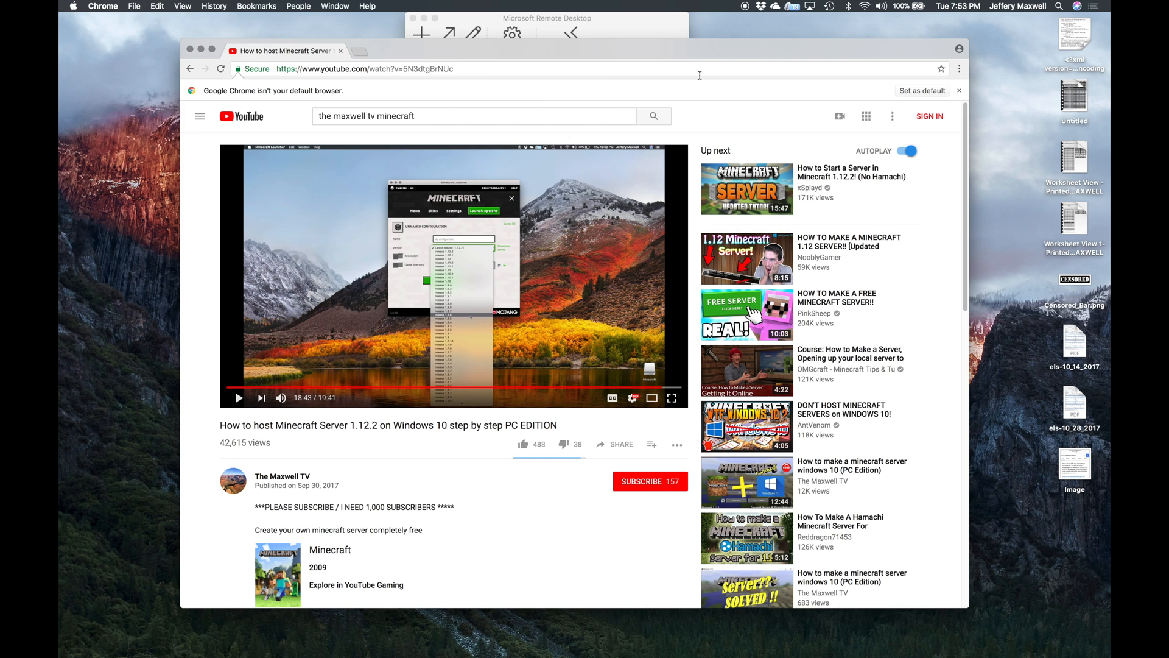